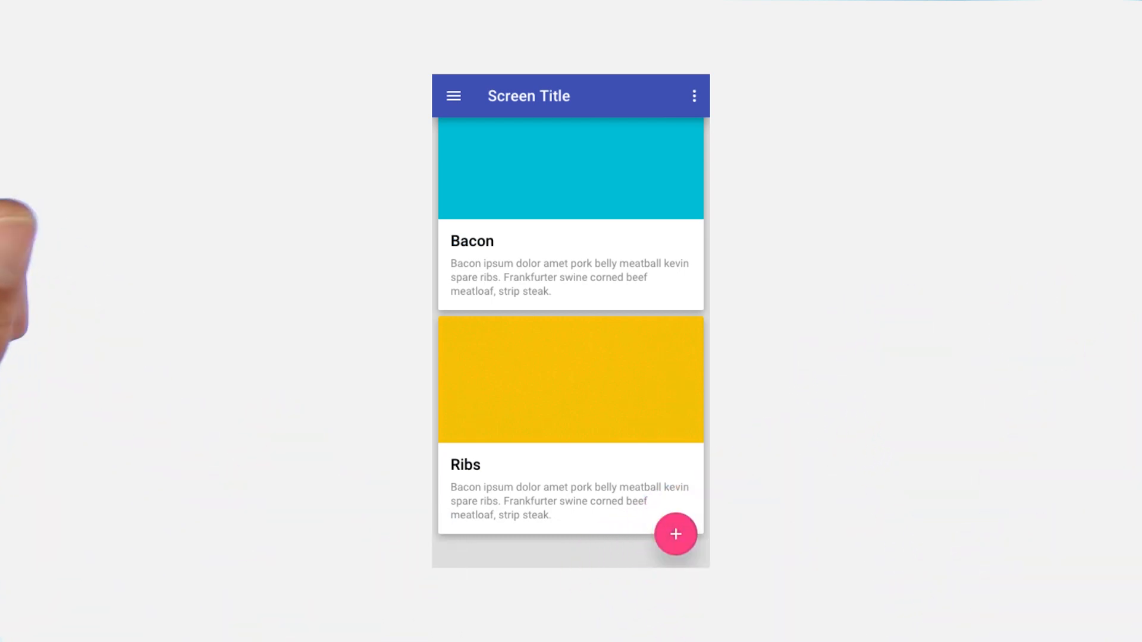
mouse_move(45, 203)
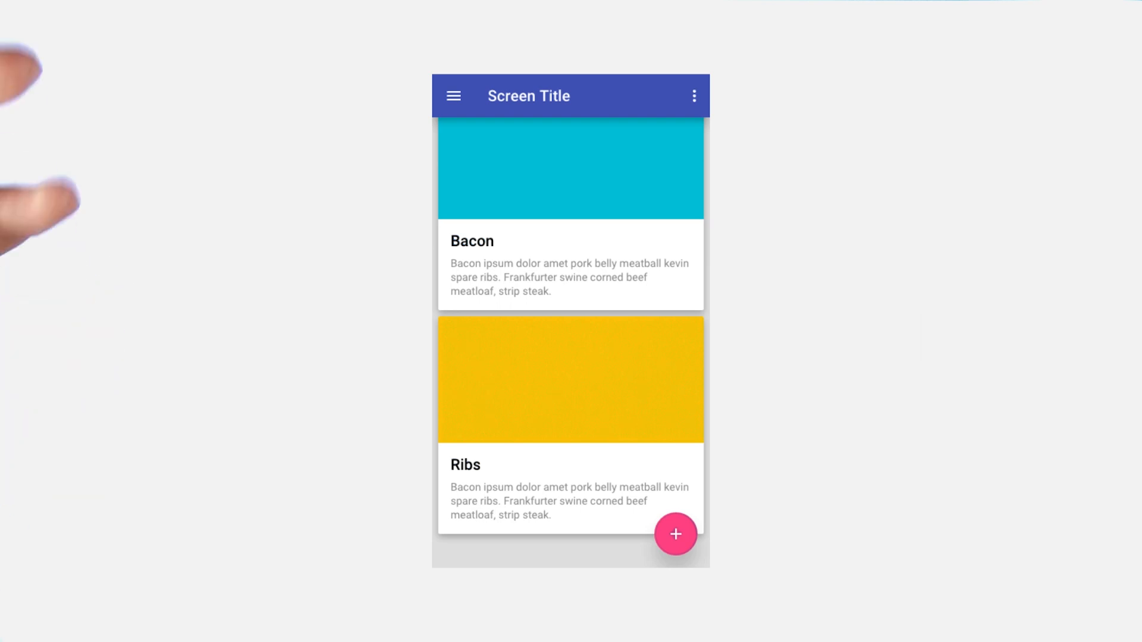